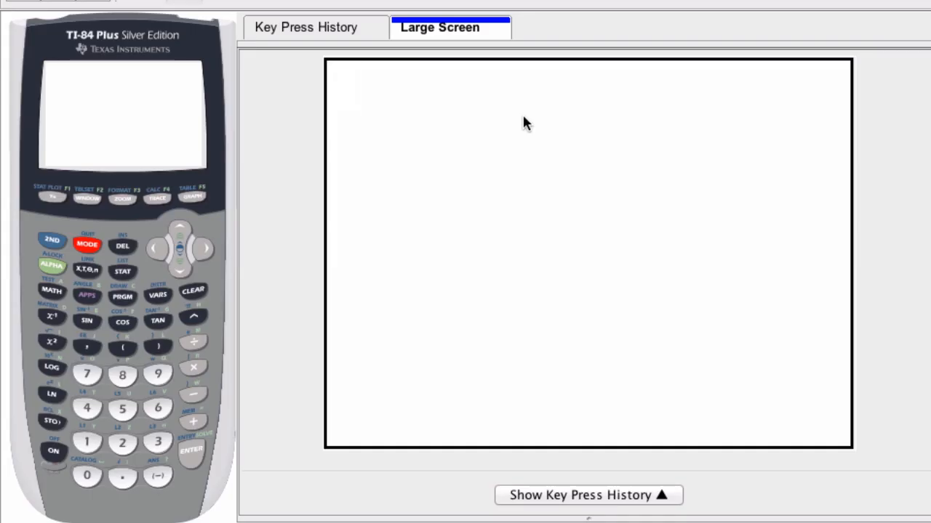
# Power the calculator on, review the MODE screen, and quit back to a blank home screen
pyautogui.click(53, 450)
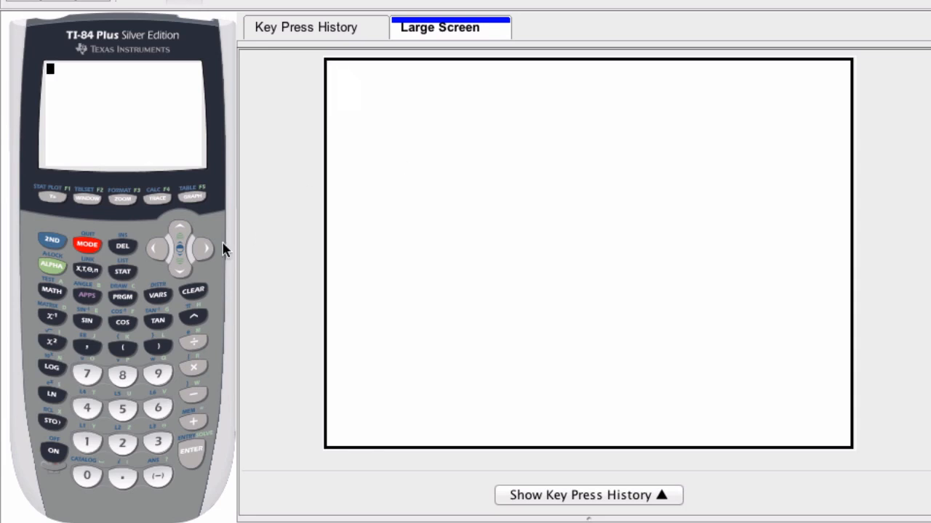
pyautogui.click(86, 245)
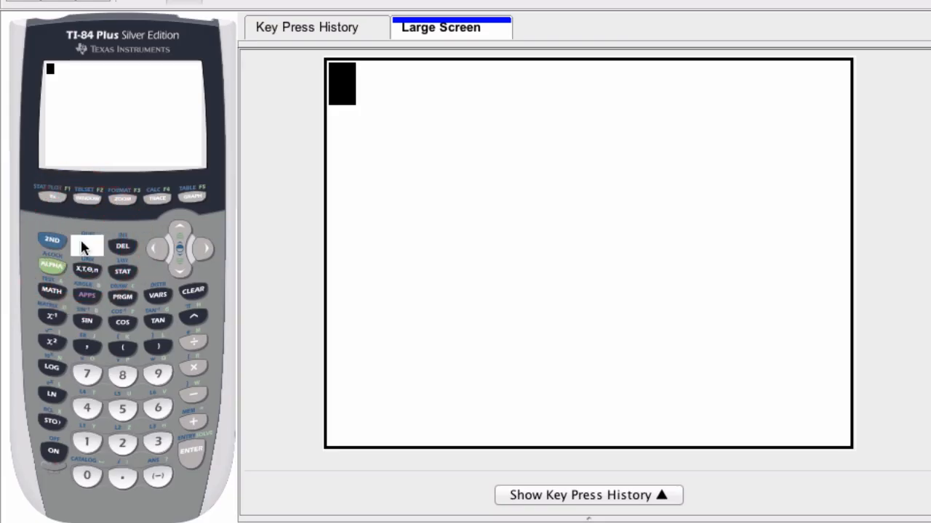
pyautogui.click(86, 244)
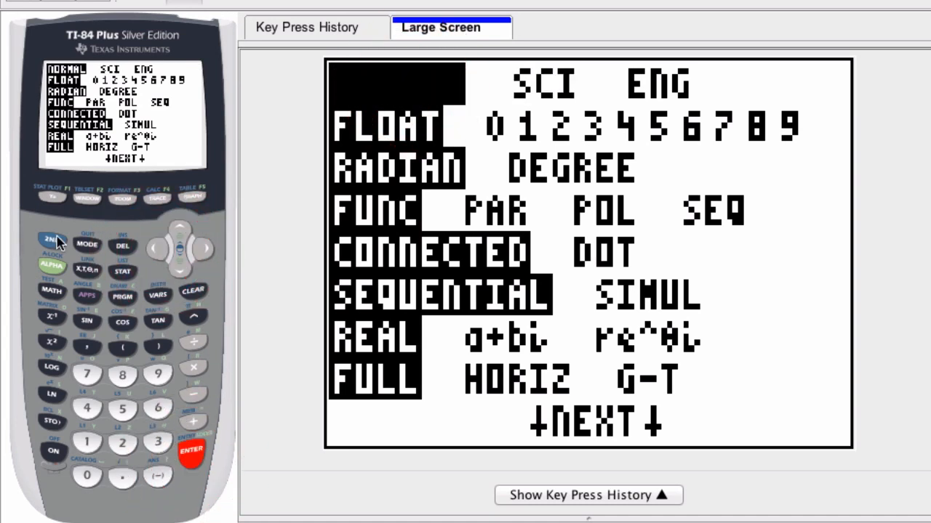
pyautogui.click(86, 244)
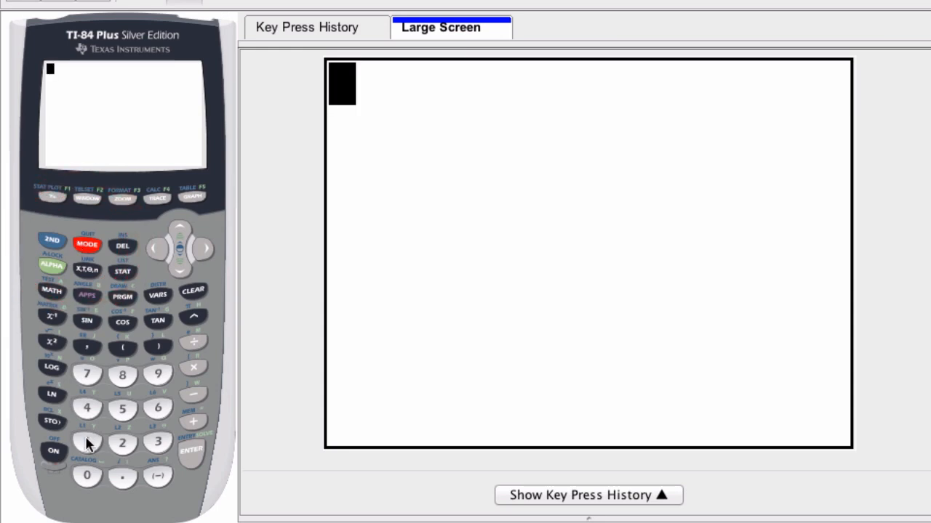
# Enter 123.0*10^6 and evaluate it to get 123000000
pyautogui.click(157, 442)
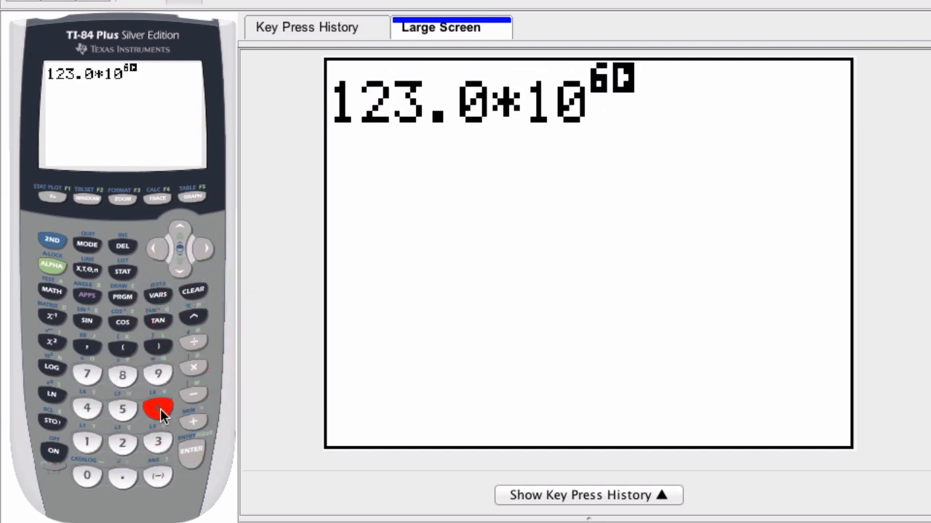
pyautogui.click(190, 451)
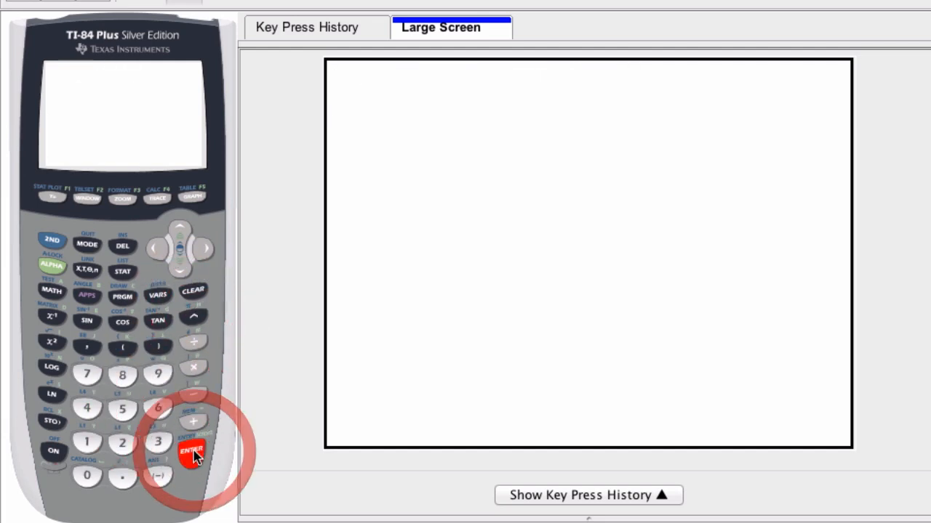
pyautogui.click(191, 451)
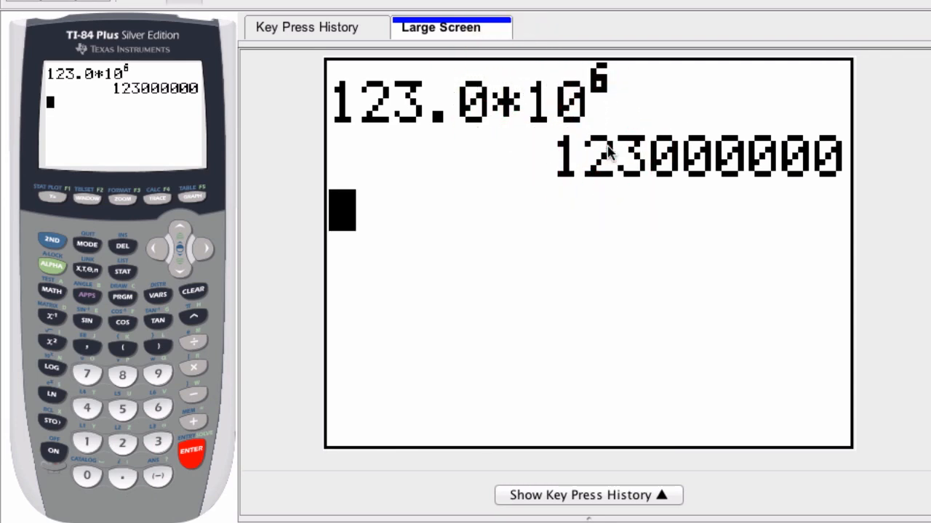
pyautogui.moveTo(571, 131)
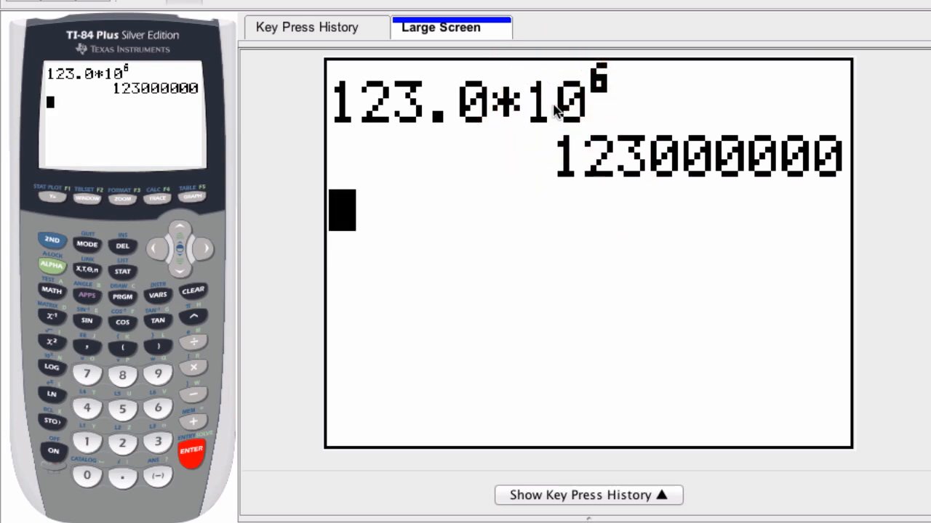
pyautogui.moveTo(689, 180)
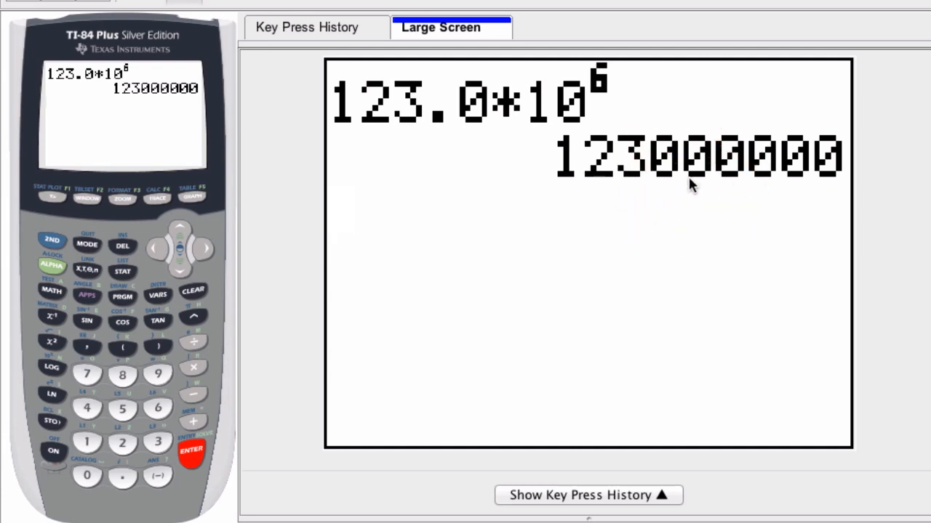
pyautogui.click(190, 451)
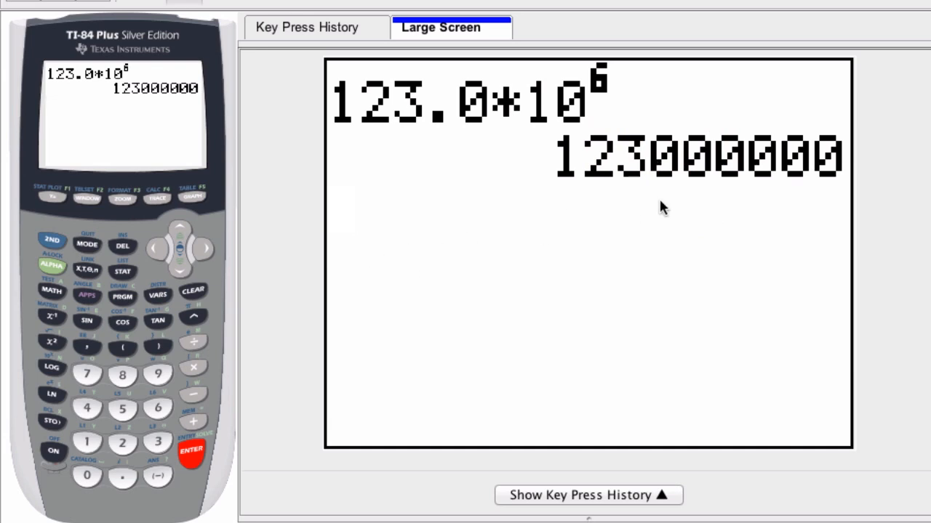
# Change the MODE number display from NORMAL to ENG
pyautogui.click(86, 244)
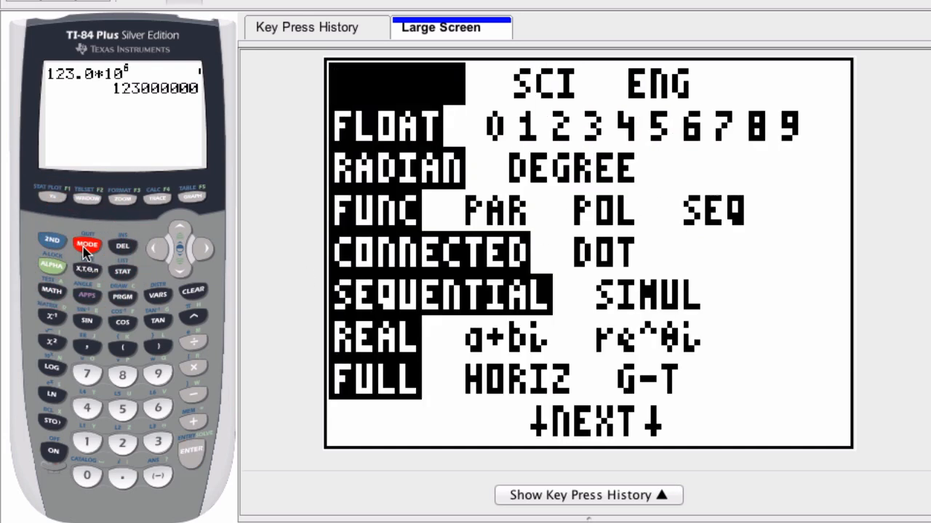
pyautogui.click(87, 244)
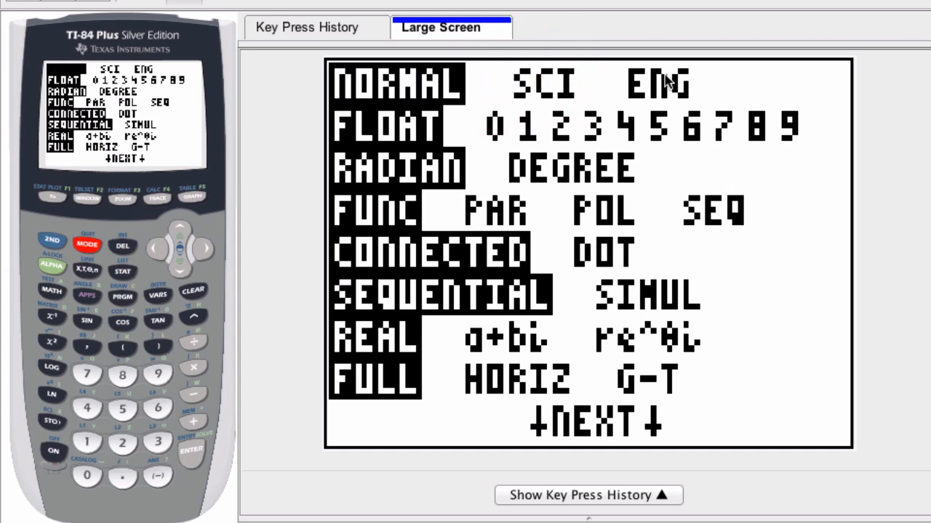
pyautogui.click(206, 247)
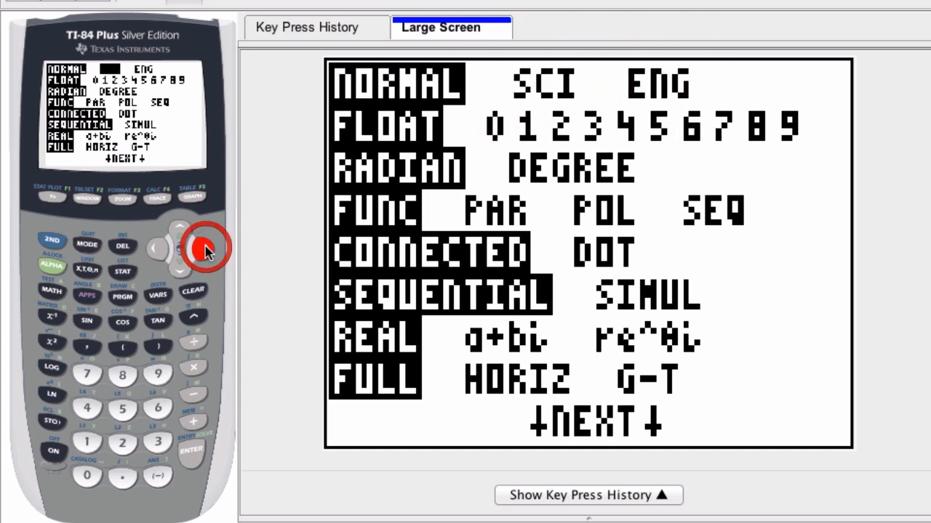
pyautogui.click(204, 249)
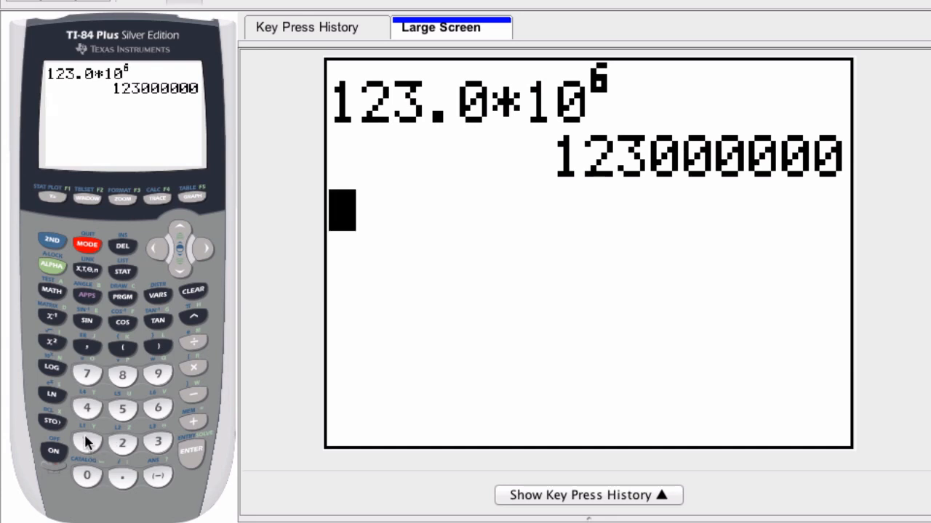
# Evaluate 300 as 300E0 and 2362 as 2.362E3 in engineering notation
pyautogui.click(158, 442)
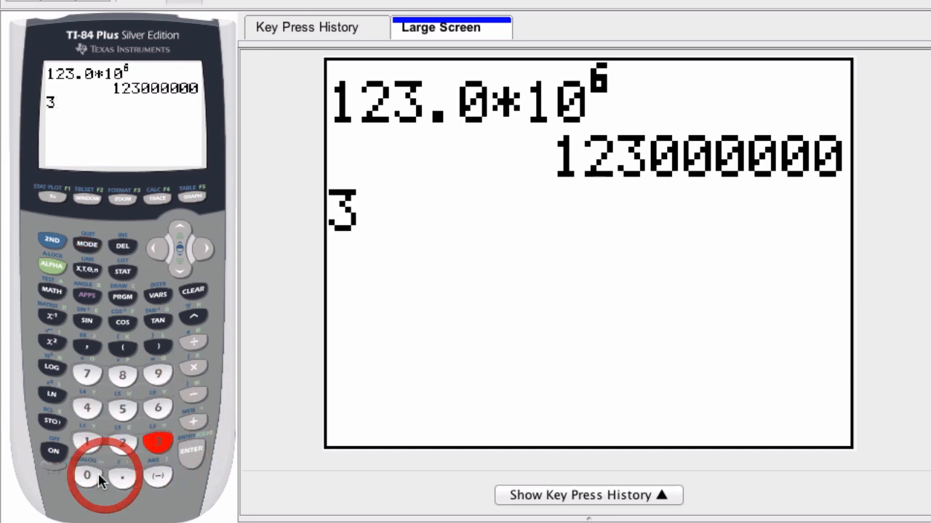
pyautogui.click(85, 475)
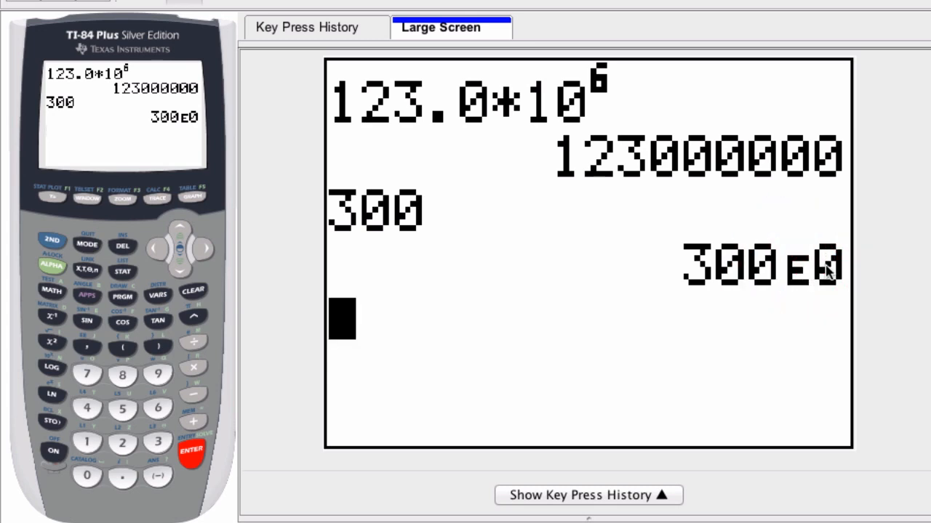
pyautogui.click(122, 442)
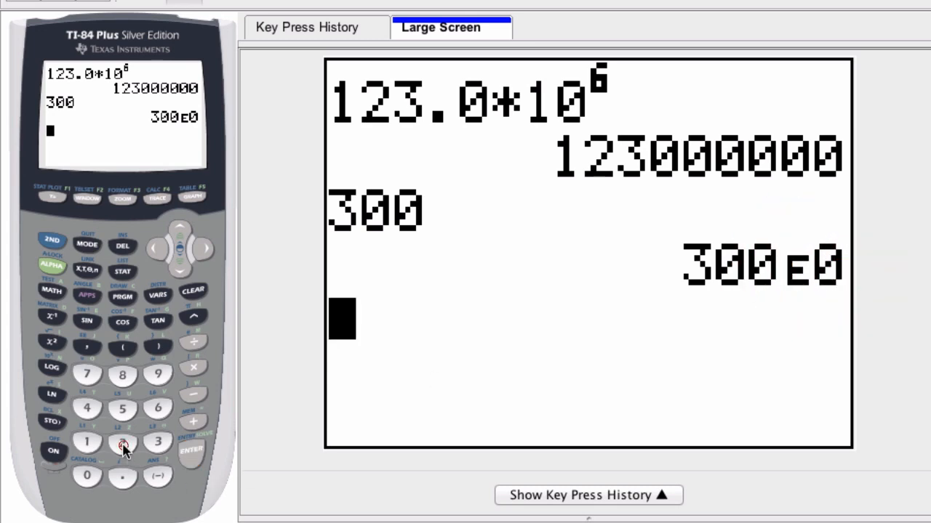
pyautogui.click(122, 441)
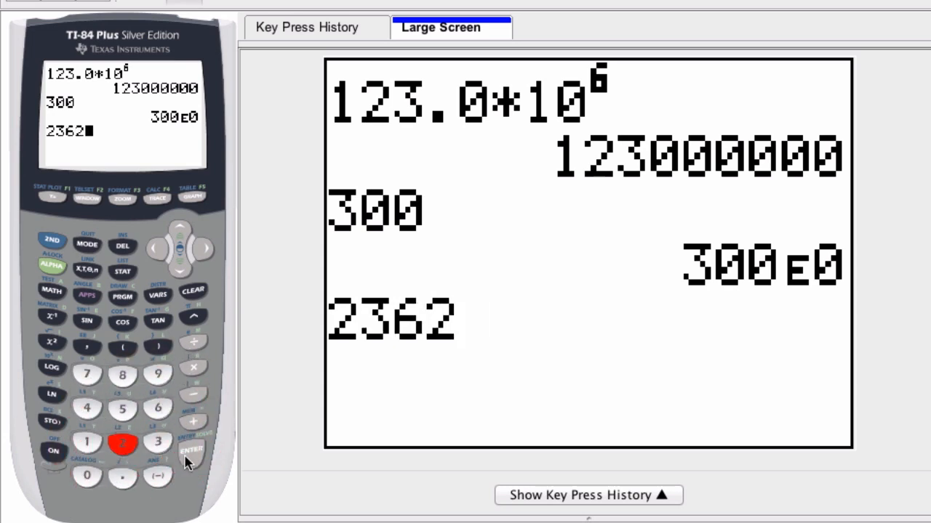
pyautogui.click(191, 451)
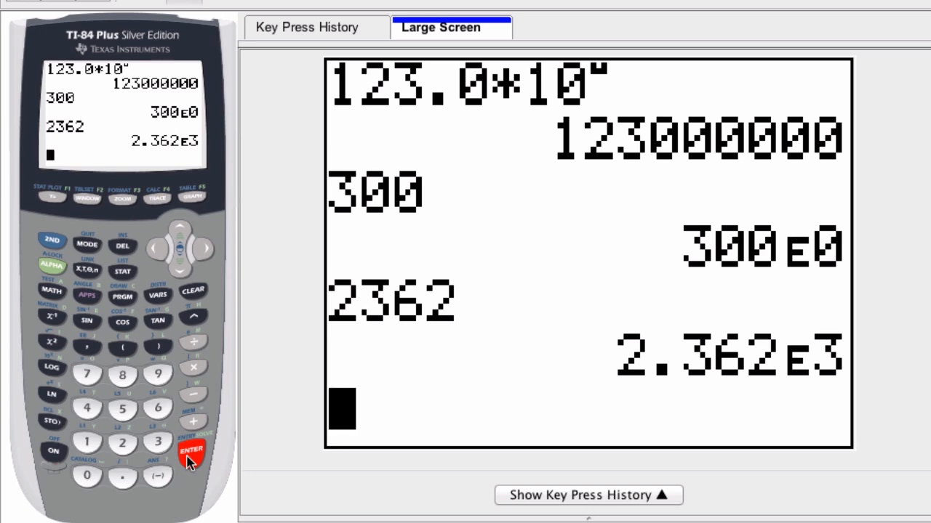